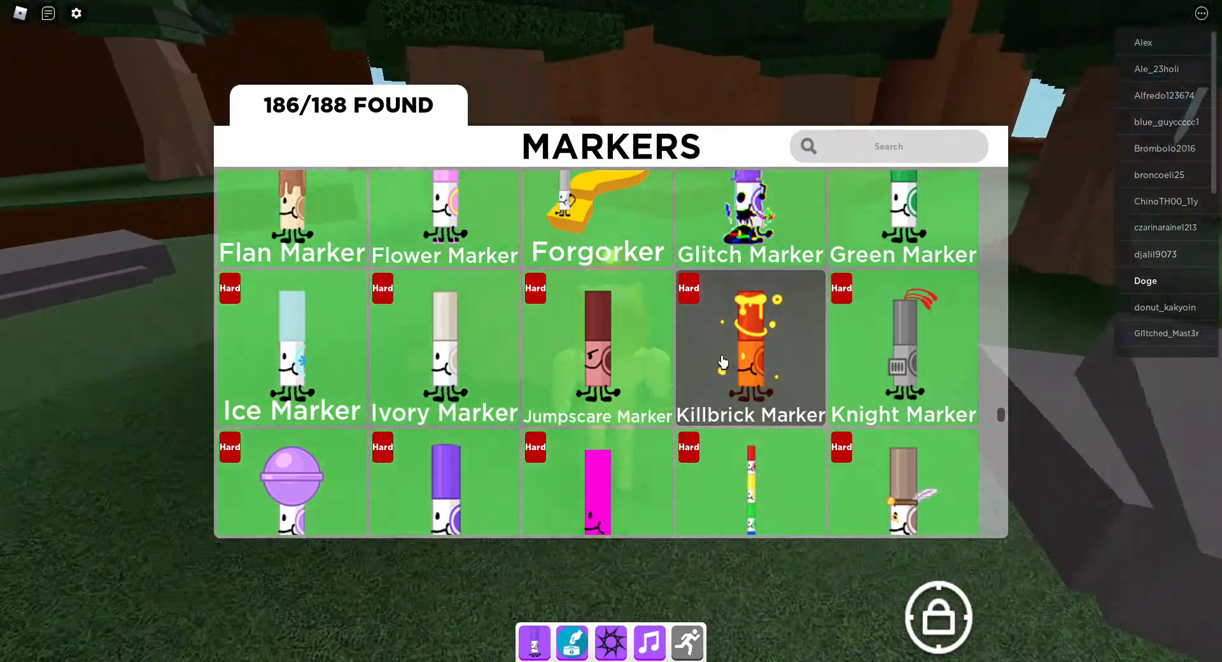
Open the Killbrick Marker card to see its Hard difficulty and 'Difficulty dimension' hint.
{"action": "left_click", "coordinate": [724, 361]}
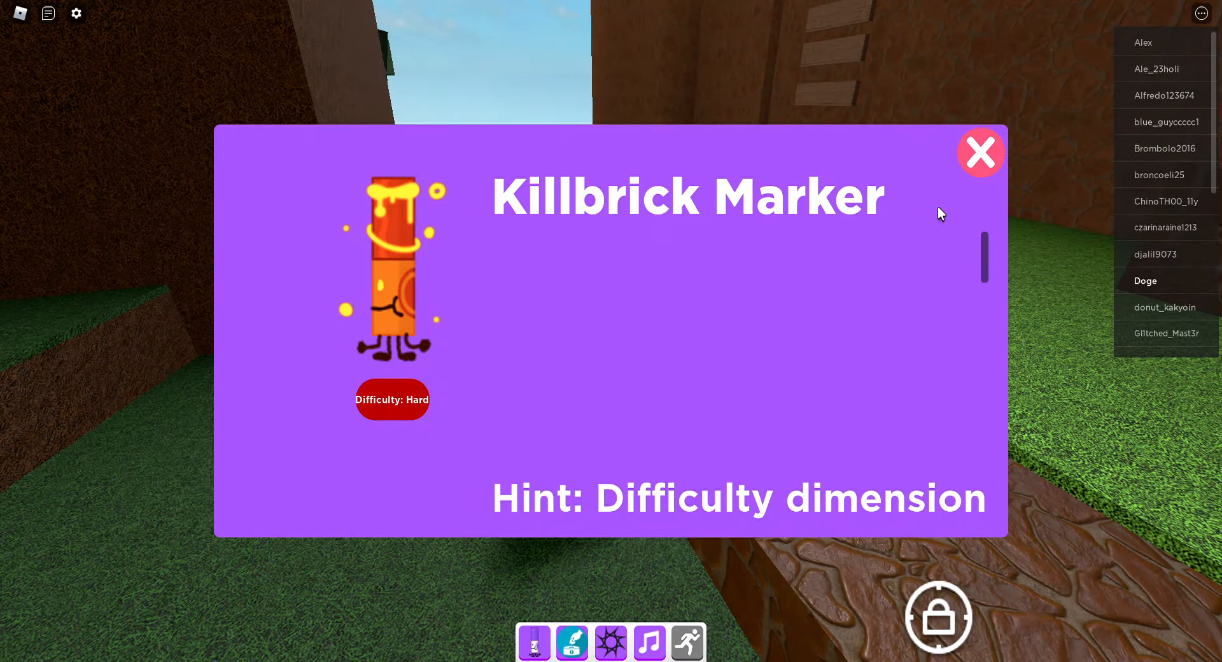
{"action": "left_click", "coordinate": [981, 152]}
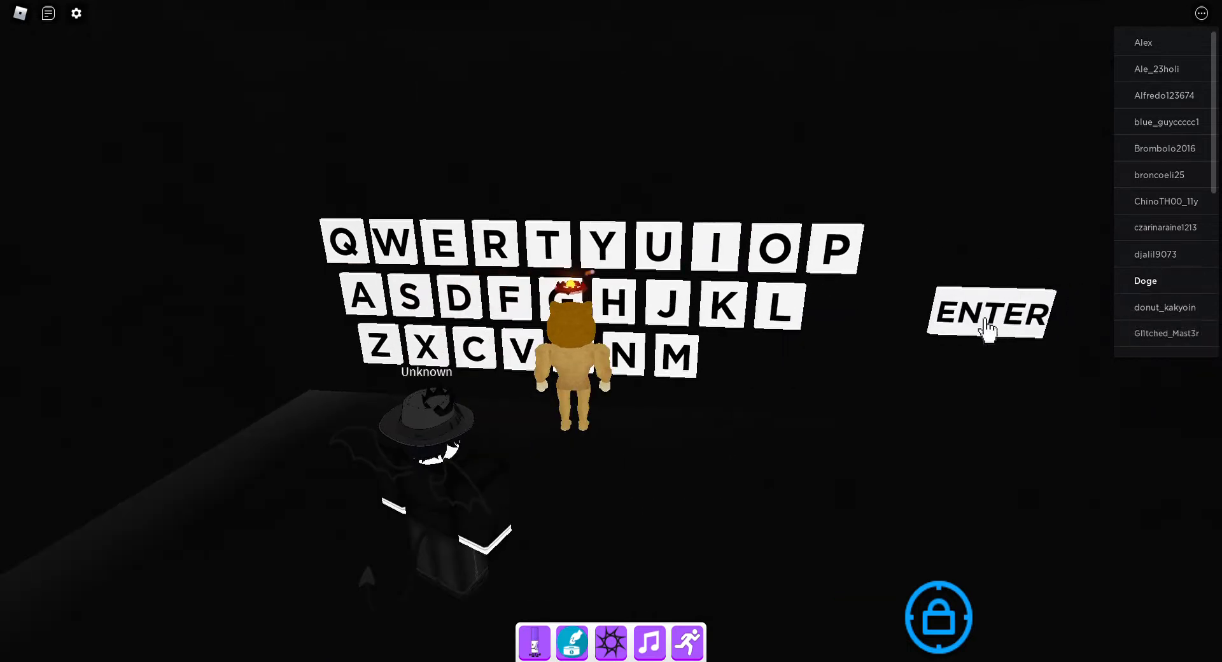
{"action": "mouse_move", "coordinate": [905, 368]}
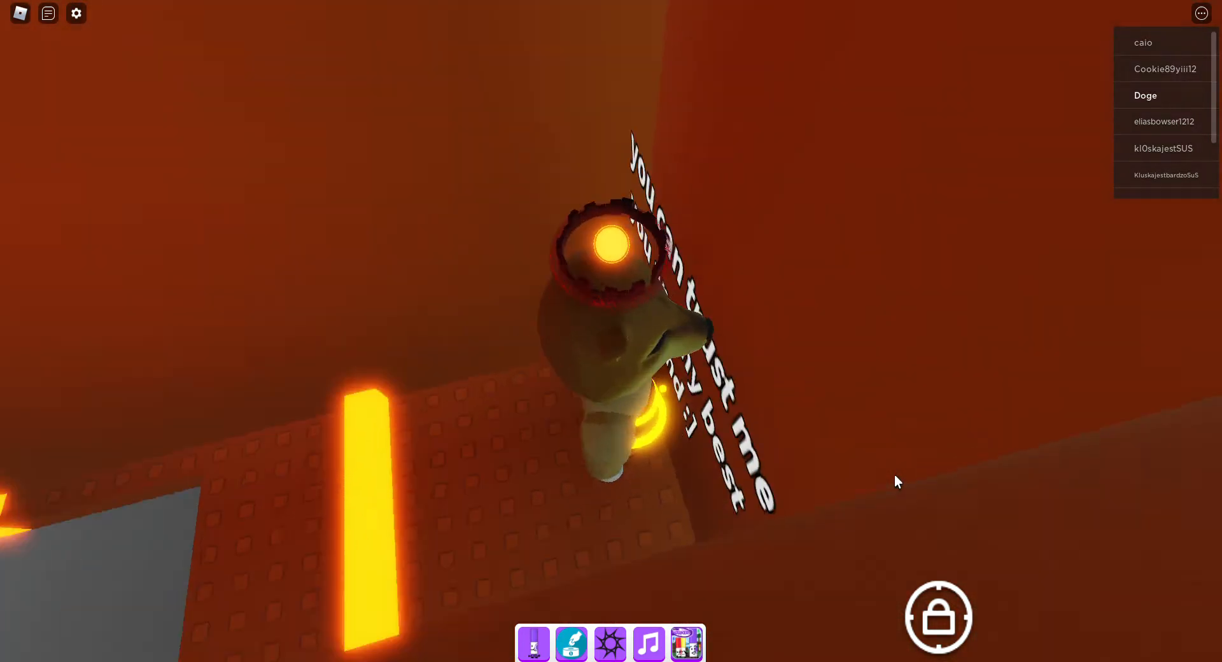
Bring up the 'Return to Find The Markers?' prompt from the bottom toolbar icon.
{"action": "left_click", "coordinate": [685, 644]}
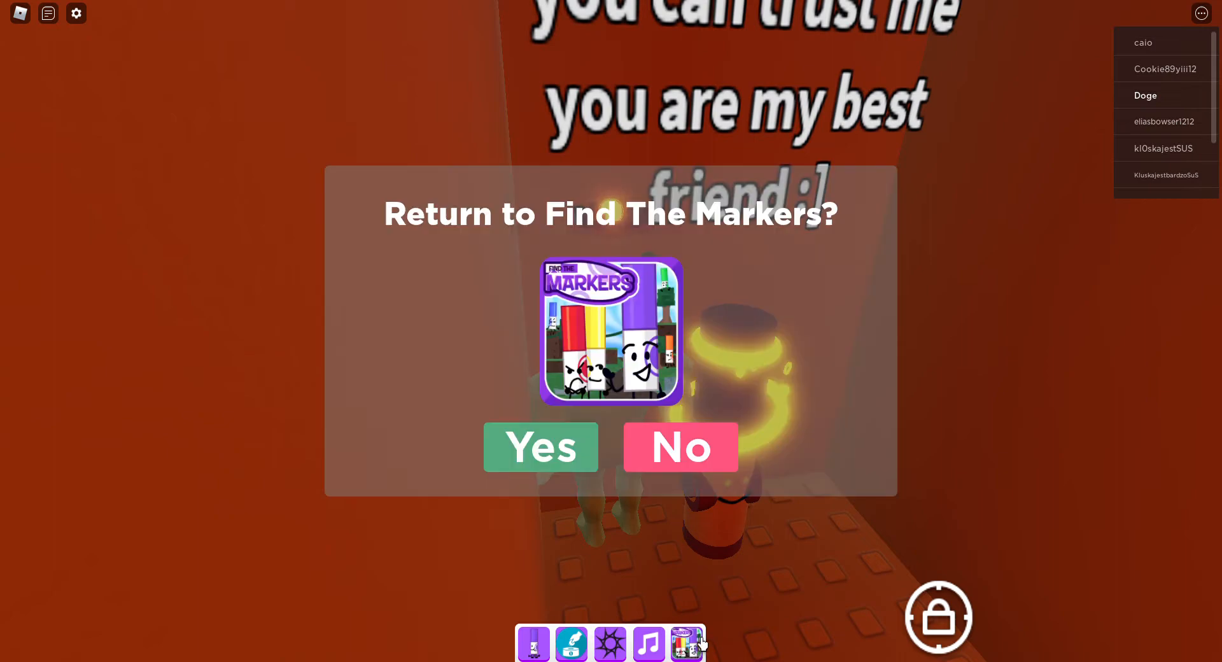
Confirm Yes to return and load Find The Markers (188).
{"action": "left_click", "coordinate": [541, 447]}
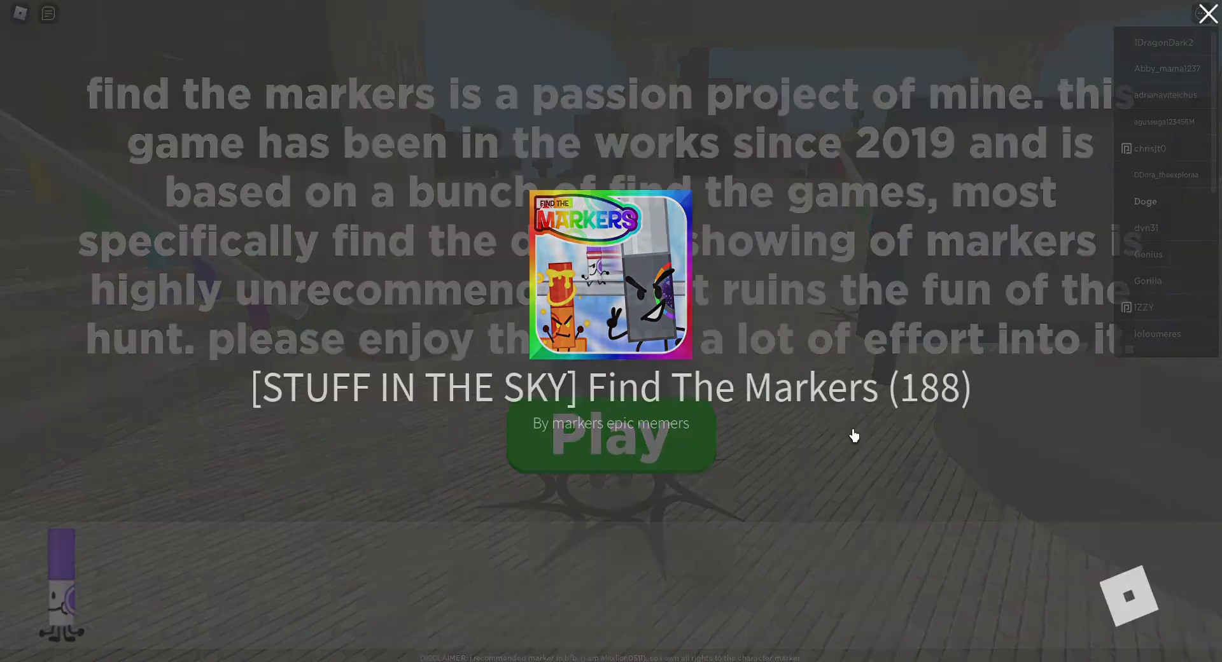
Dismiss the loading screen and scroll through the Markers catalog.
{"action": "left_click", "coordinate": [610, 436]}
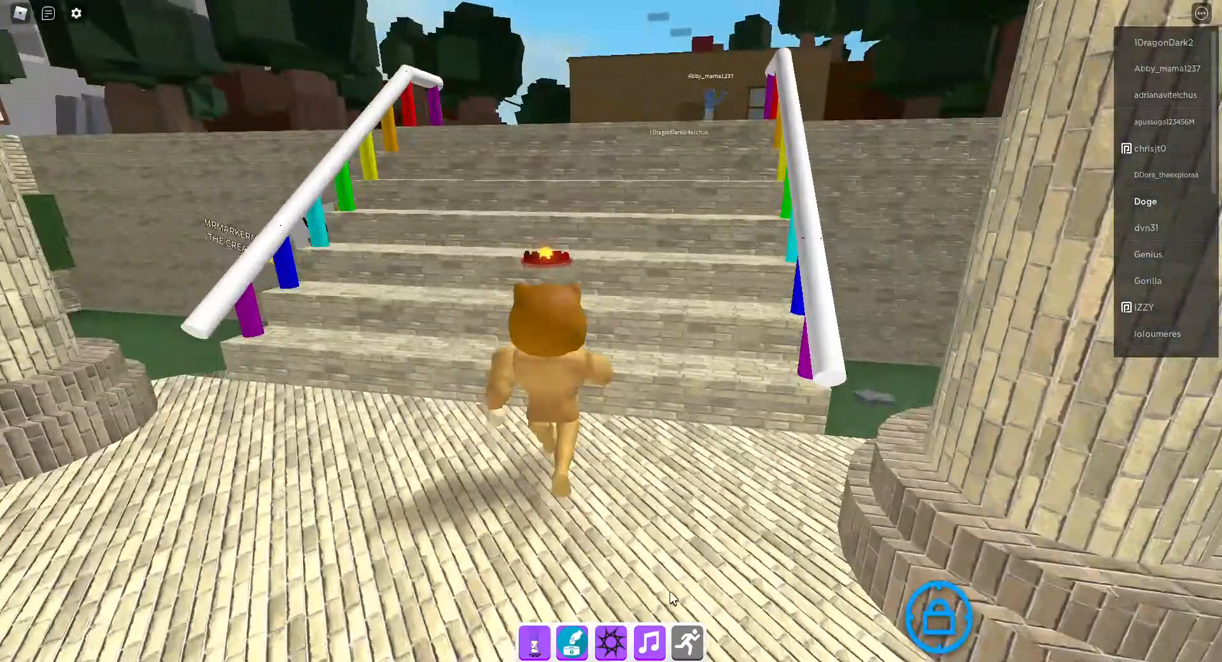
{"action": "left_click", "coordinate": [533, 643]}
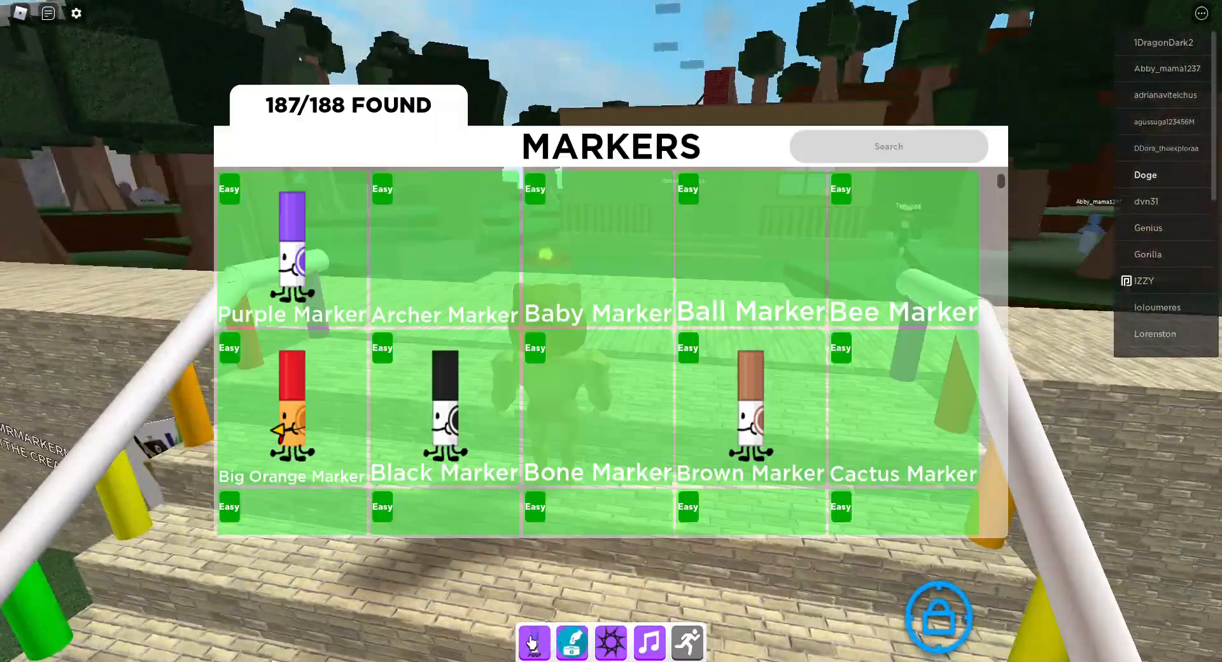
{"action": "scroll", "scroll_direction": "down", "scroll_amount": 3}
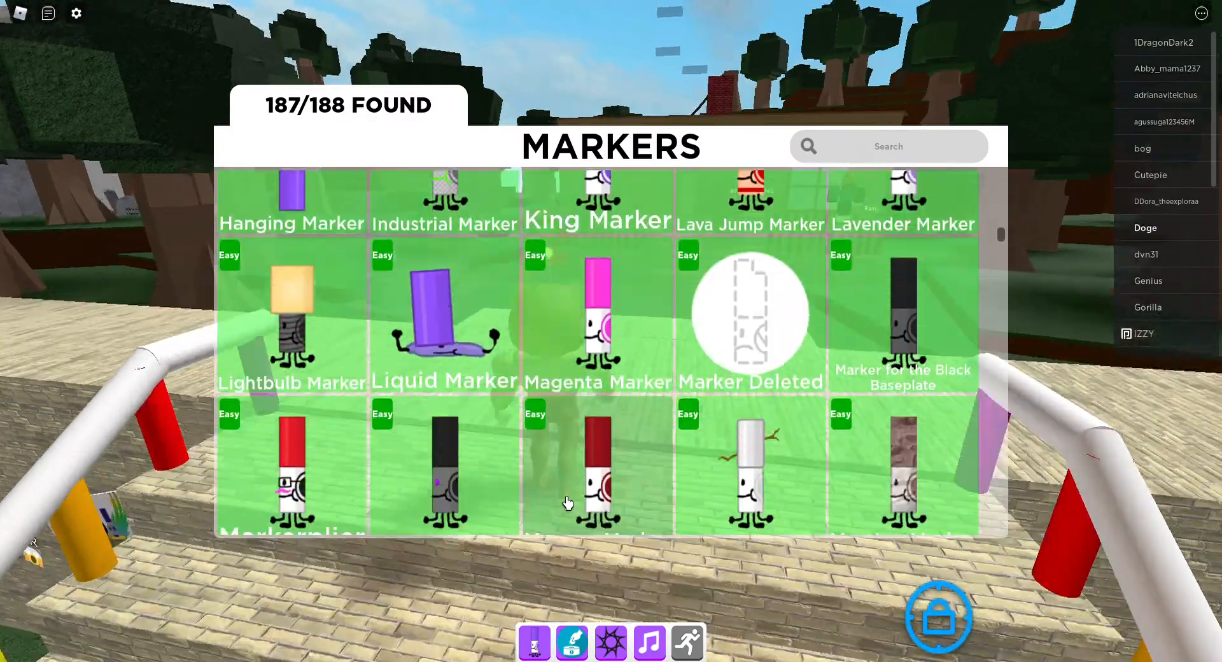
{"action": "scroll", "scroll_direction": "down", "scroll_amount": 3}
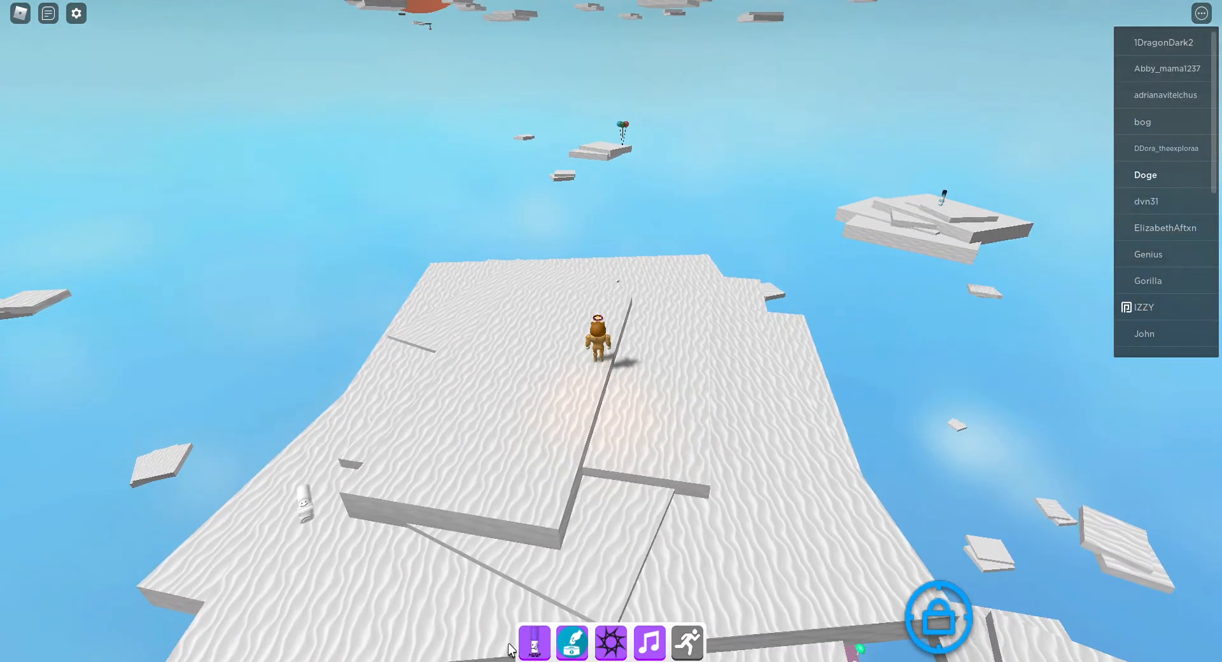
Read the Atmosphere Marker hint (Insane, 'Take a balloon to get there') and close it.
{"action": "left_click", "coordinate": [533, 646]}
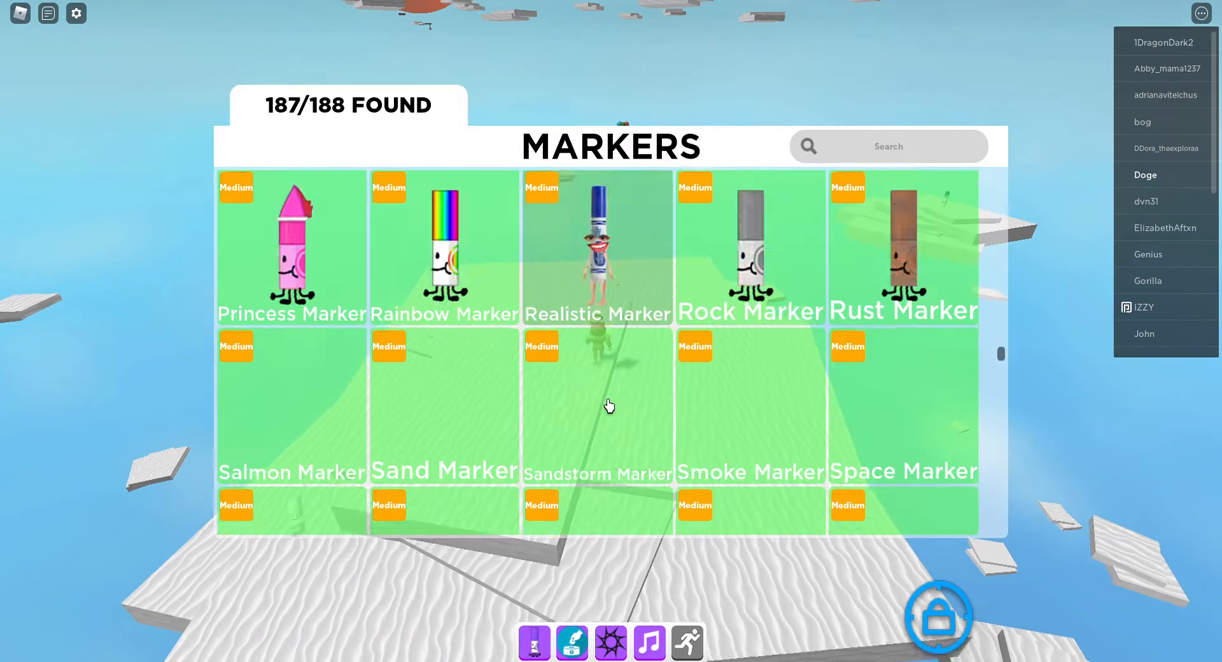
{"action": "scroll", "scroll_direction": "down", "scroll_amount": 3}
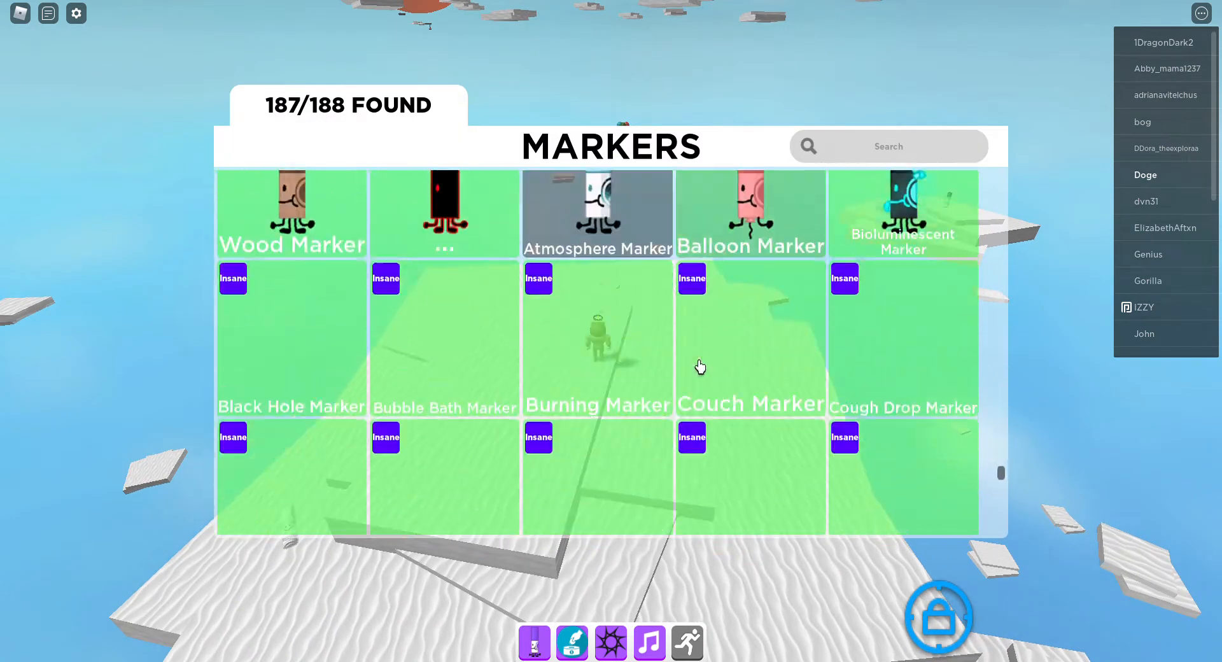
{"action": "left_click", "coordinate": [597, 213]}
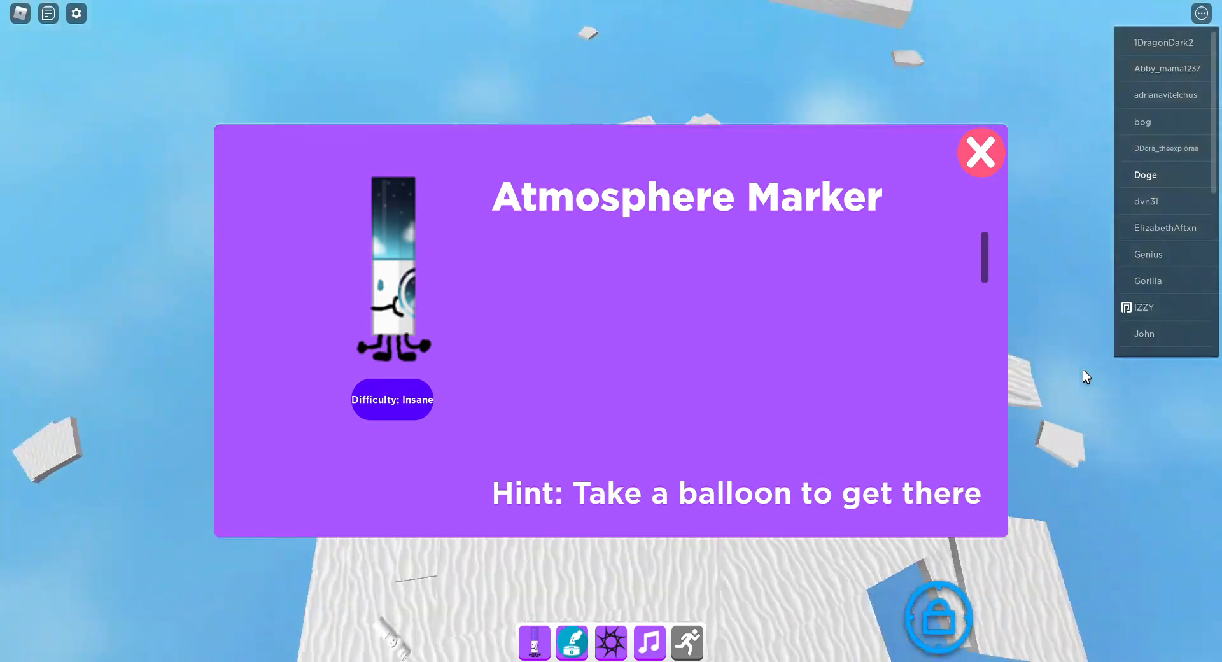
{"action": "left_click", "coordinate": [981, 152]}
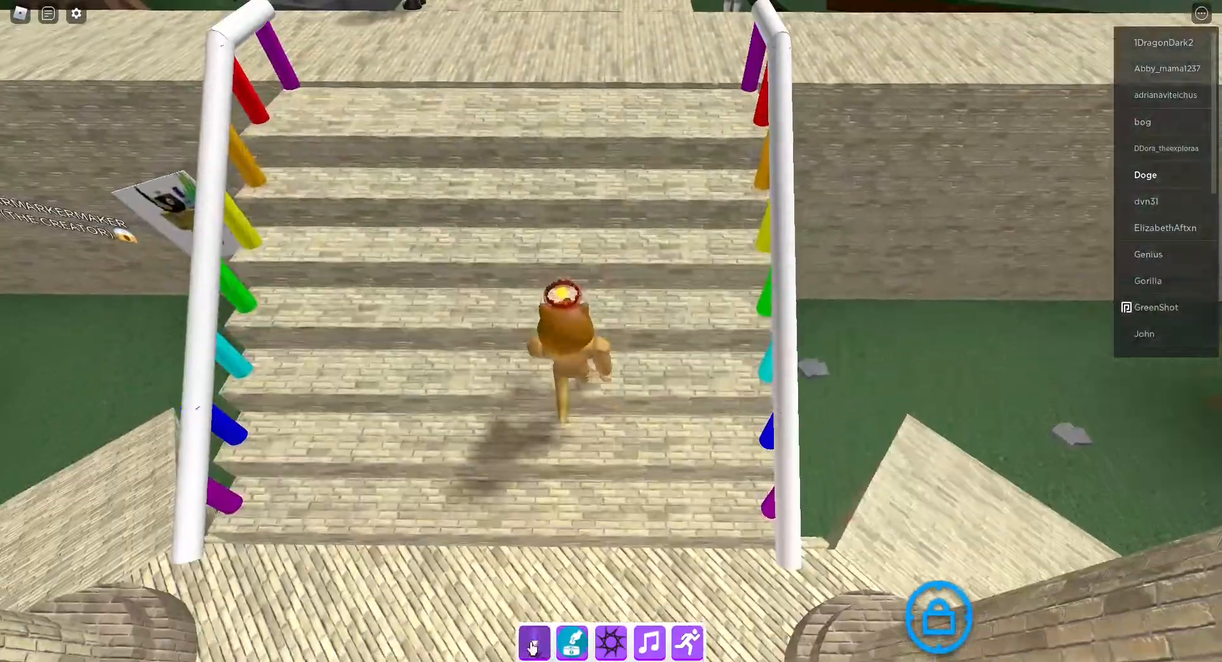
Reopen the Markers catalog at the Insane section, Atmosphere Marker still missing at 187/188.
{"action": "left_click", "coordinate": [536, 643]}
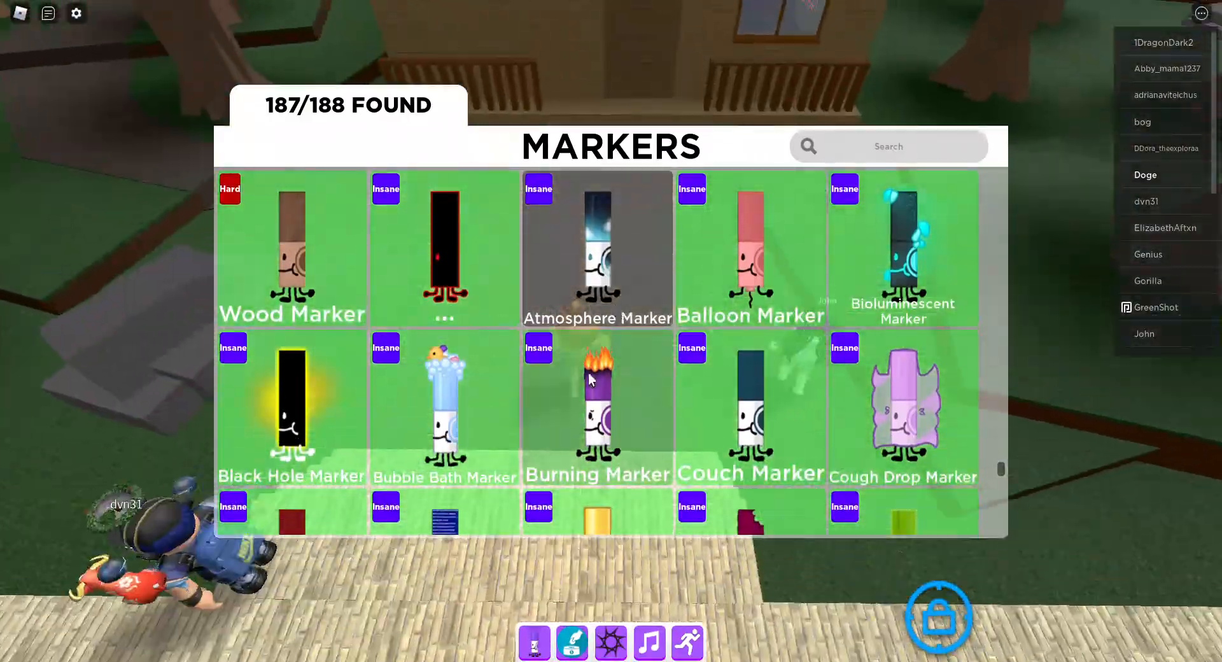